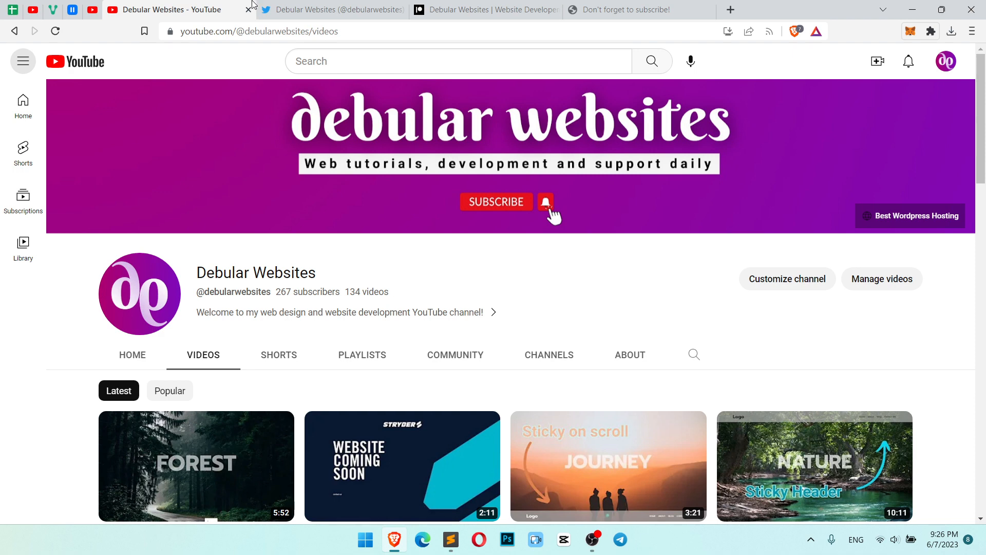
Step: Show the channel's Twitter and Patreon pages, then open the STONE demo site
click(331, 9)
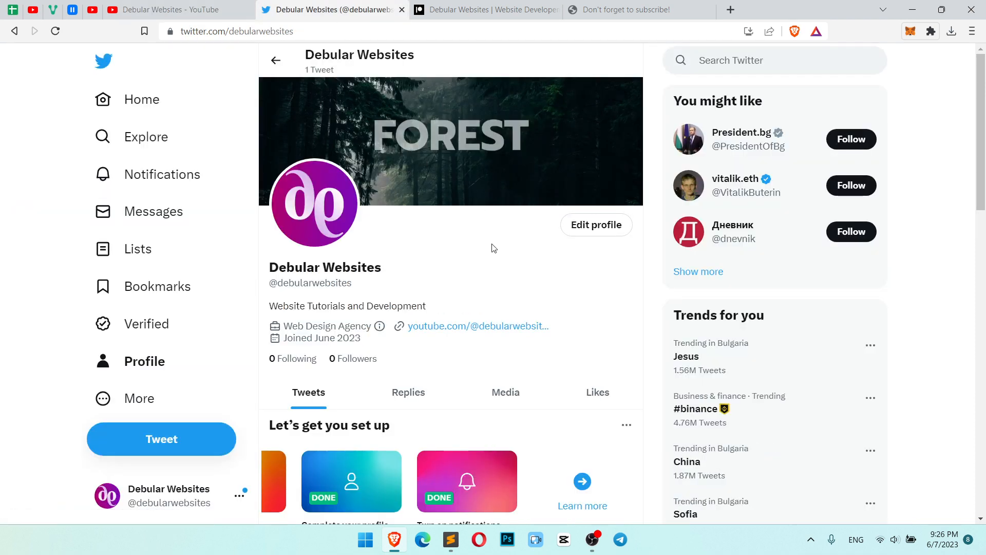
click(484, 10)
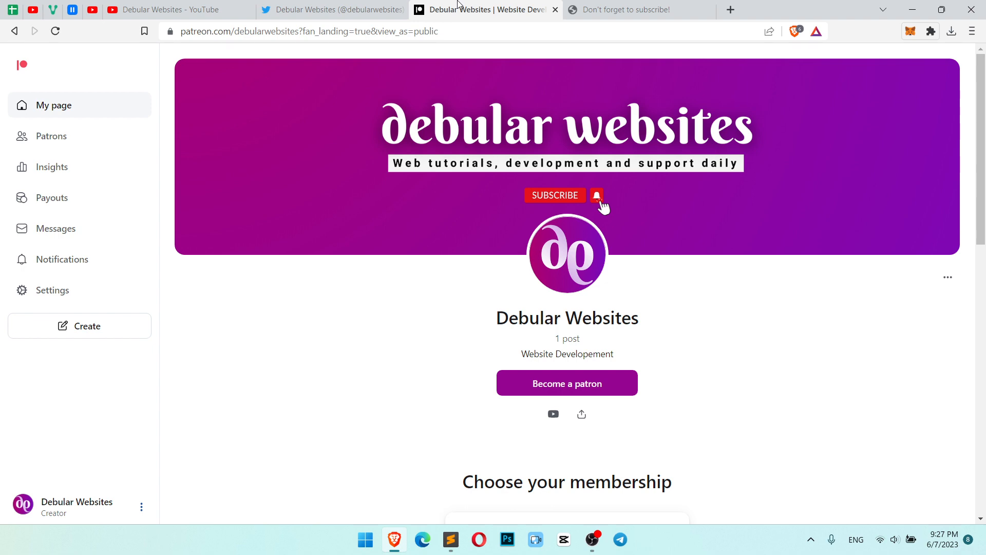
click(629, 9)
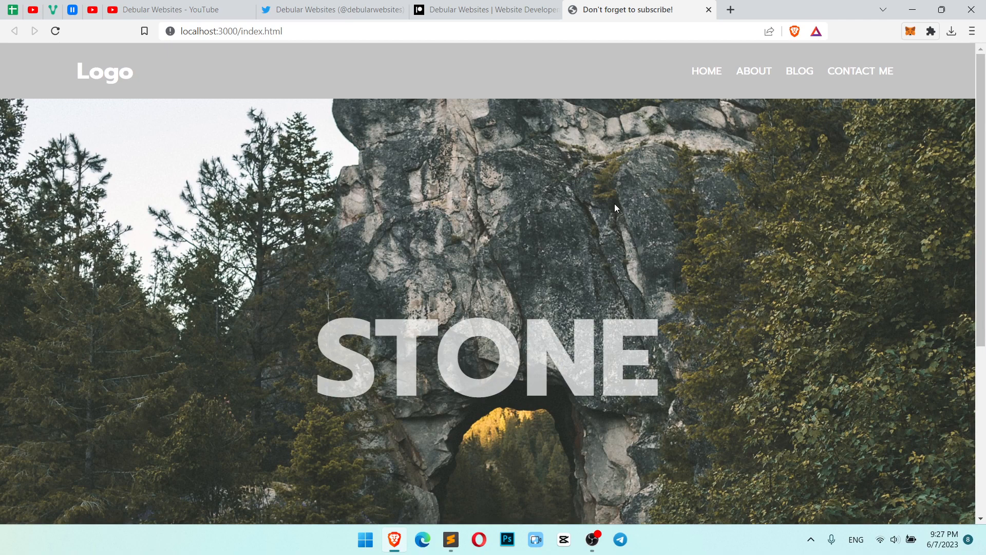
mouse_move(835, 164)
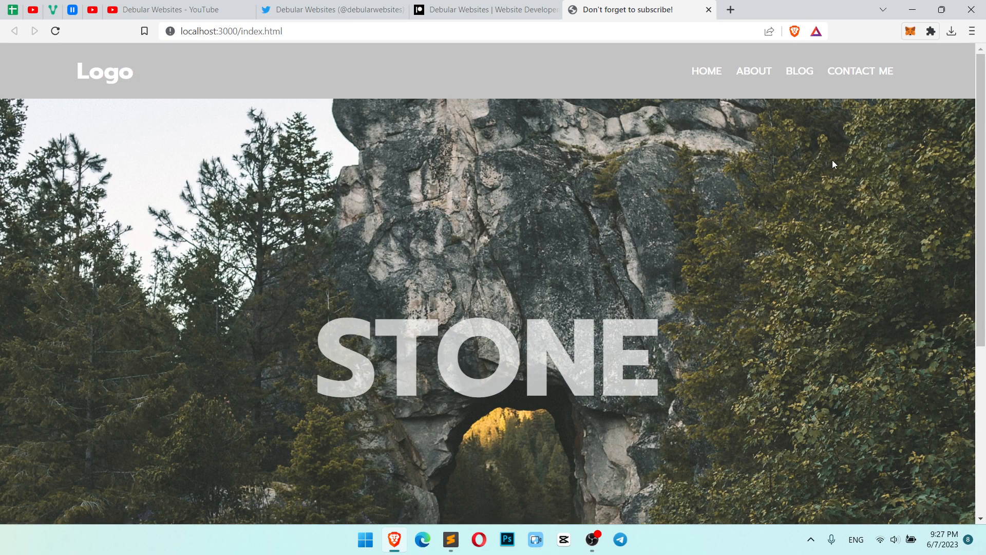
scroll(down, 3)
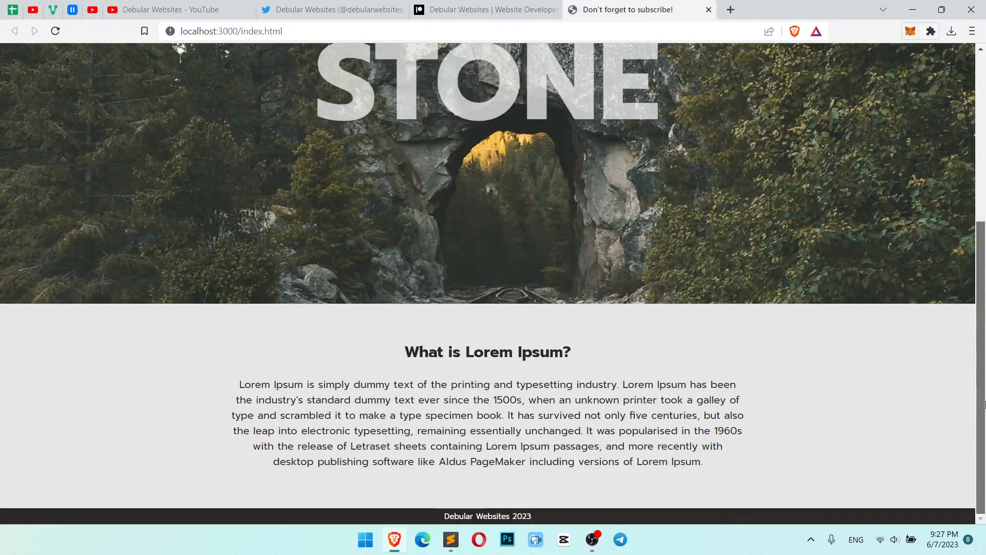
scroll(up, 3)
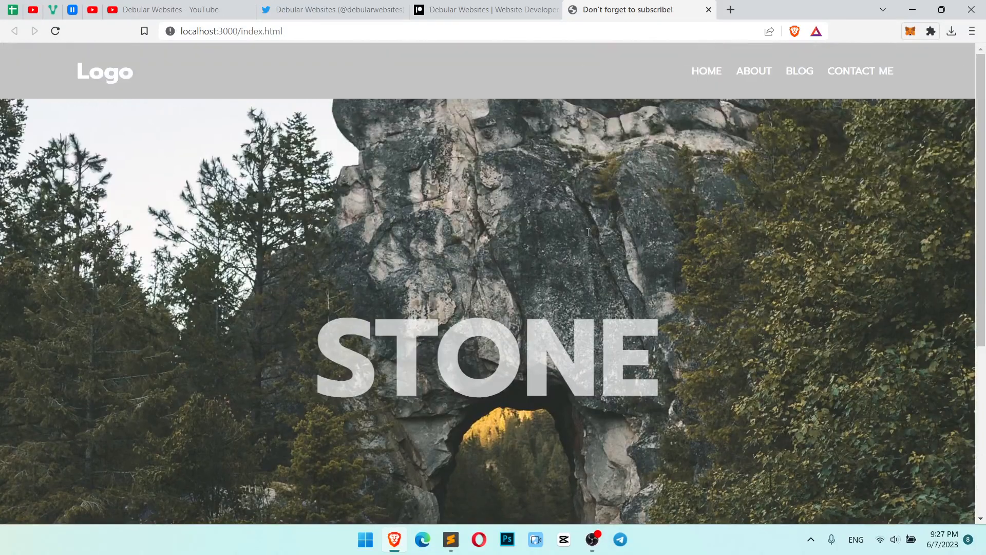
Step: Bring index.html forward and scroll to the header style rule with the navbar id
click(451, 539)
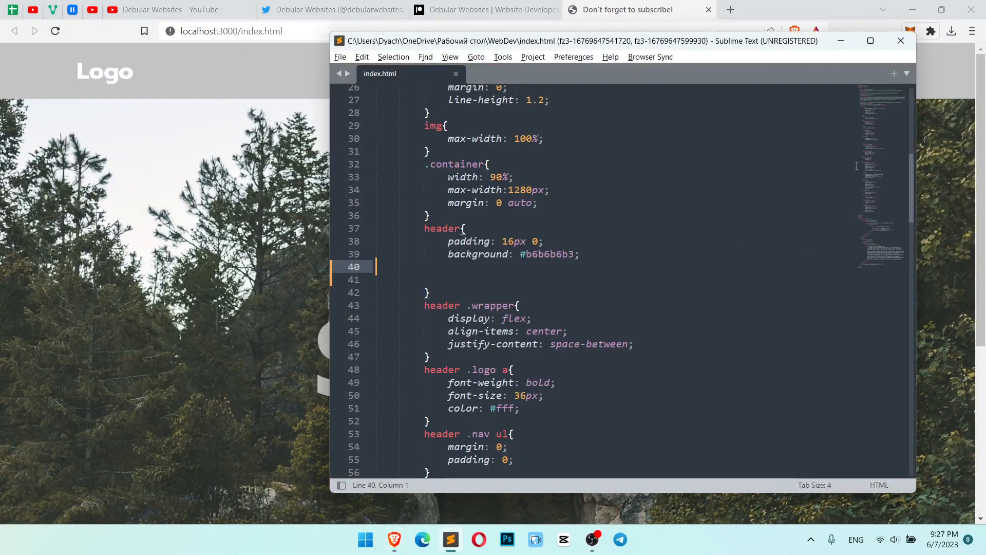
scroll(down, 3)
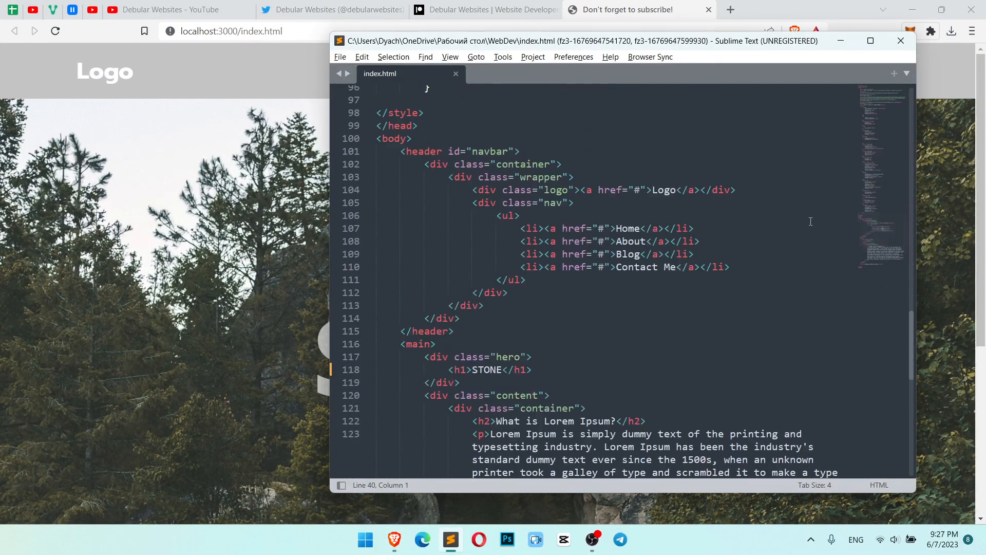
click(431, 151)
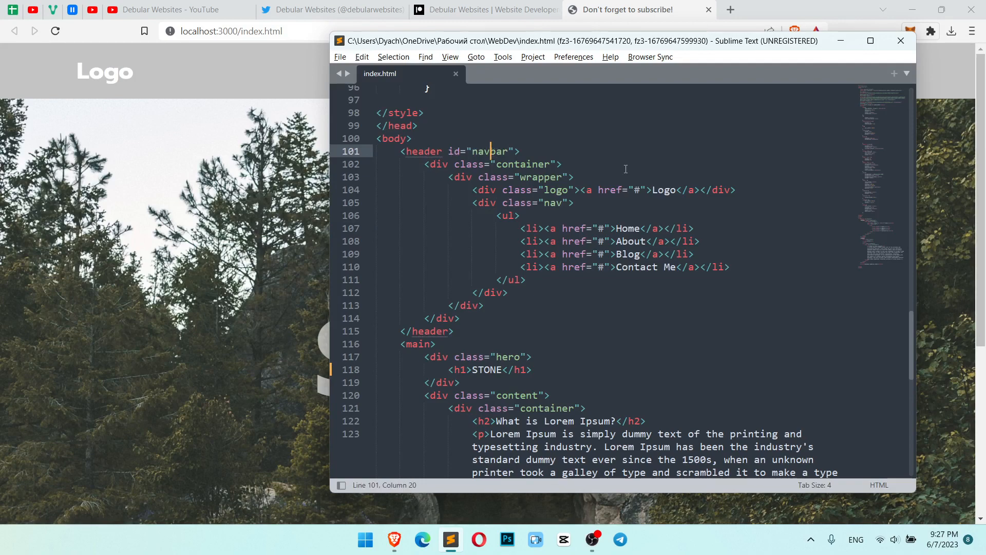
scroll(up, 3)
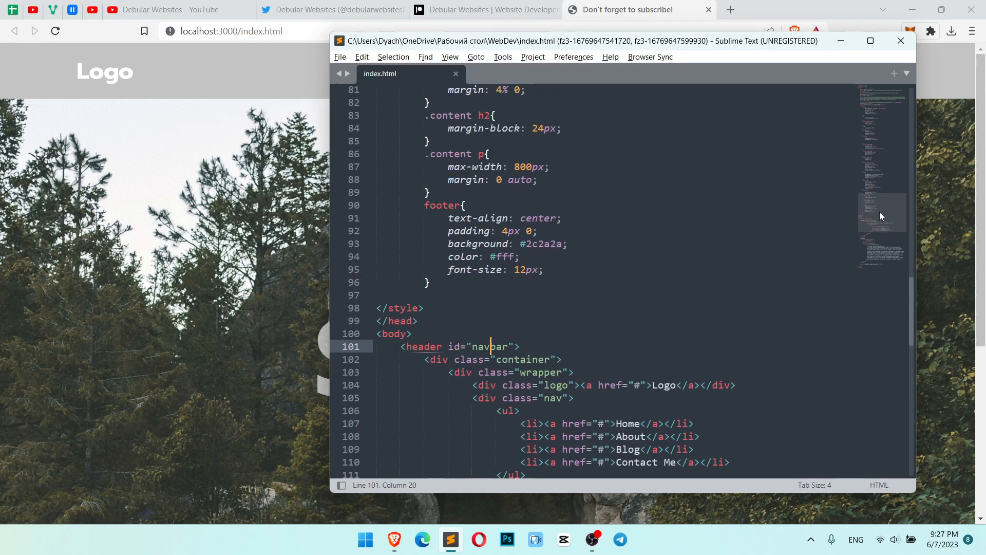
scroll(up, 3)
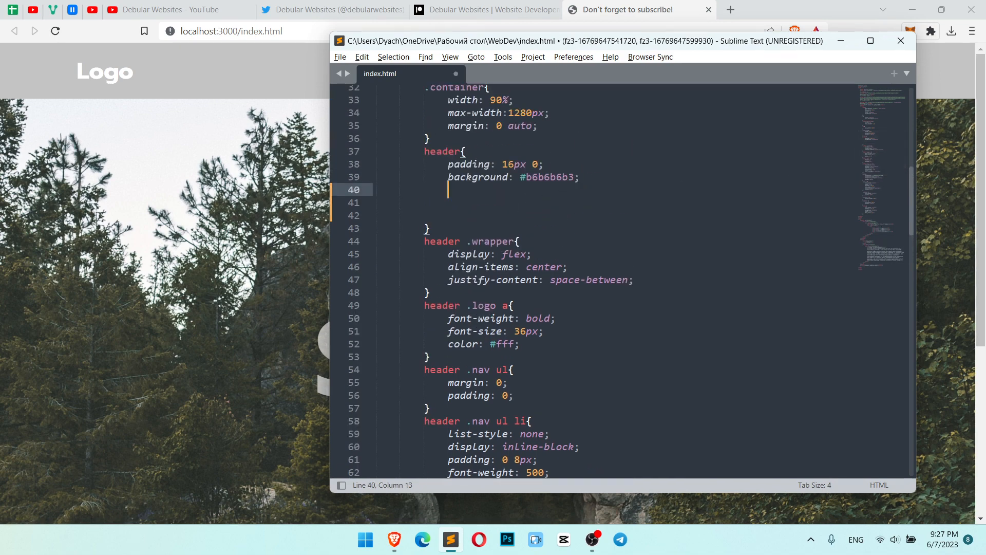
Step: Add position: fixed, width: 100%, z-index: 2, top: 0 and transition: top 0.5s to the header rule
text(position: fi;)
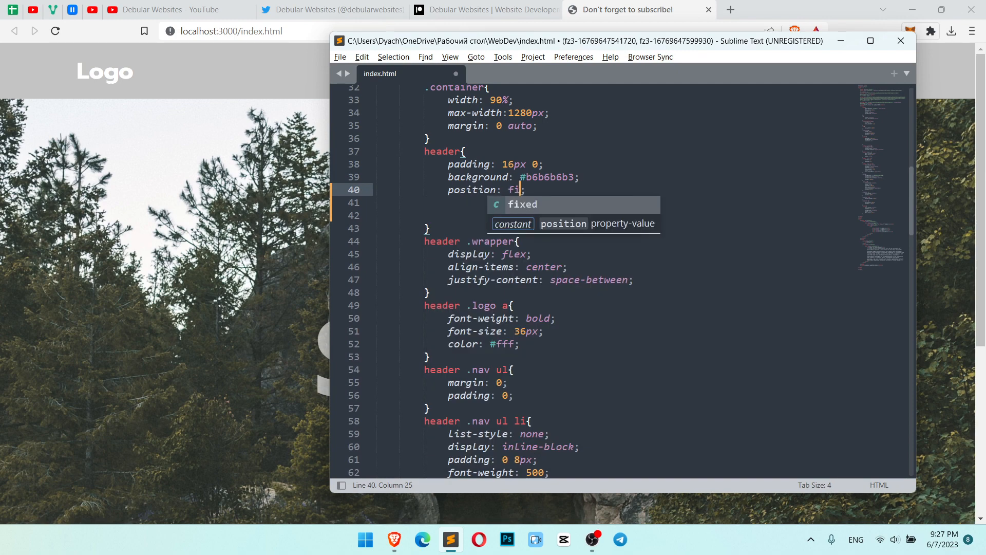
key(Enter)
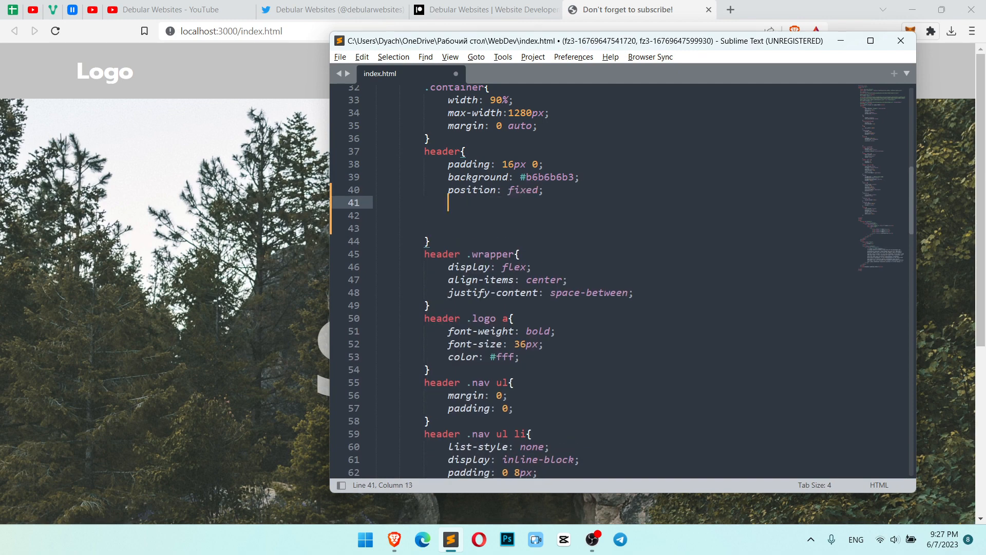
text(width: 100%;)
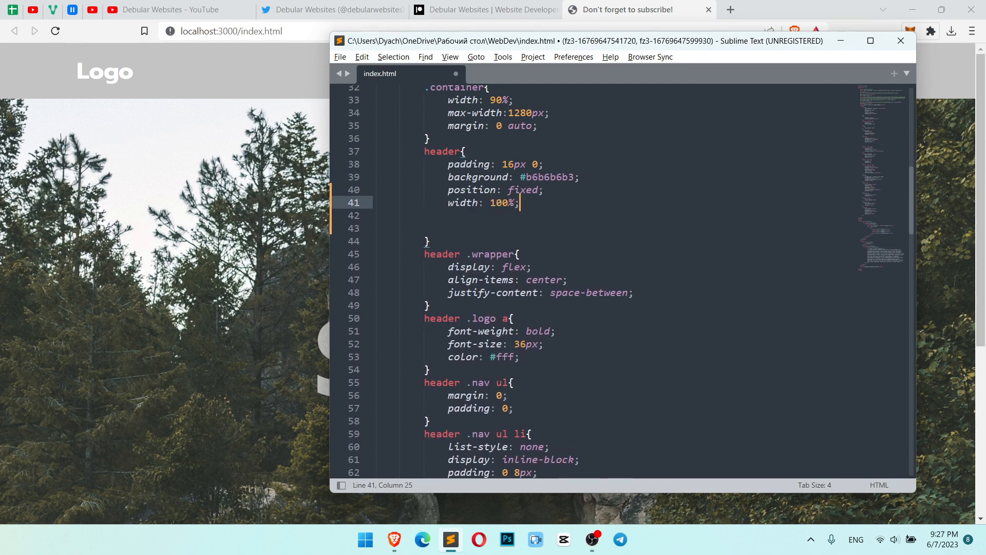
text(z-index: 2;)
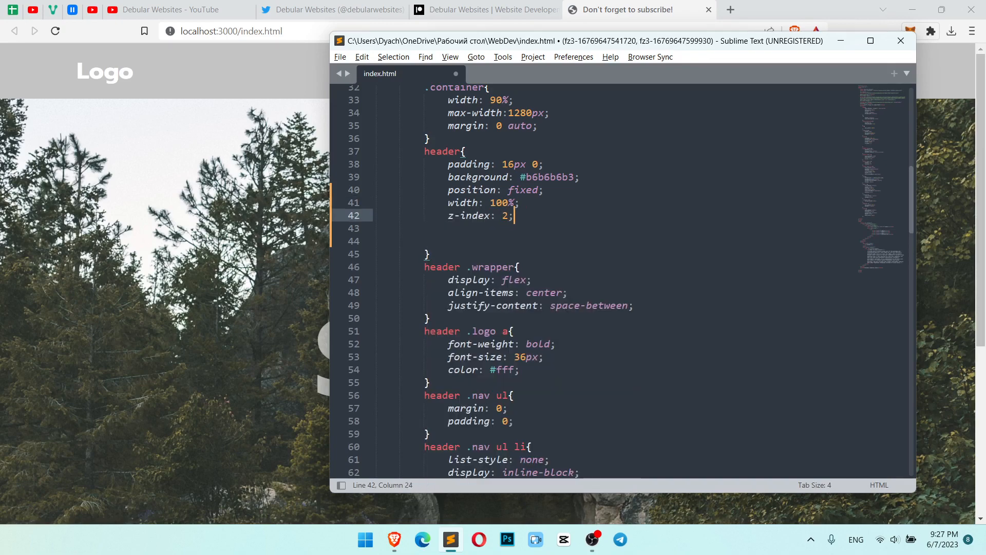
text(top: ;)
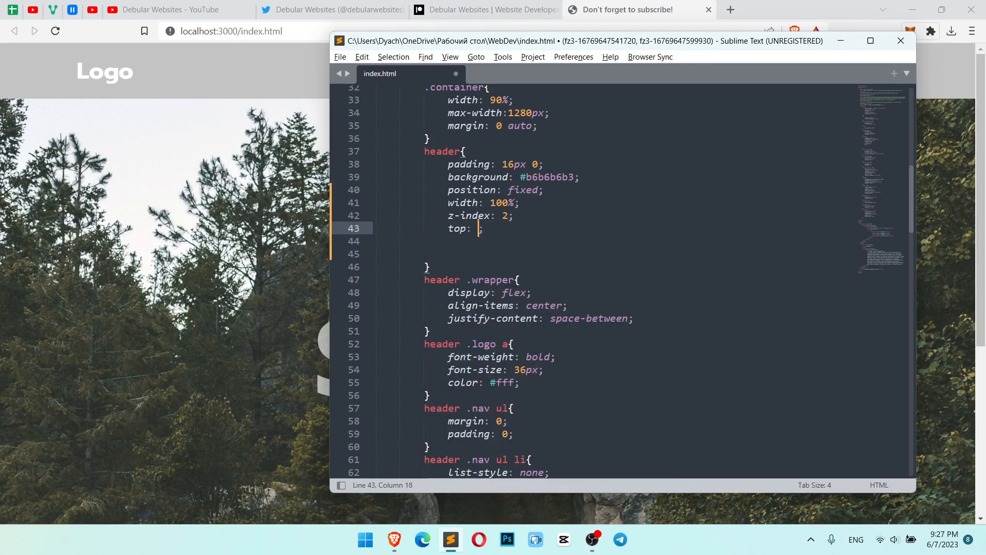
text(0)
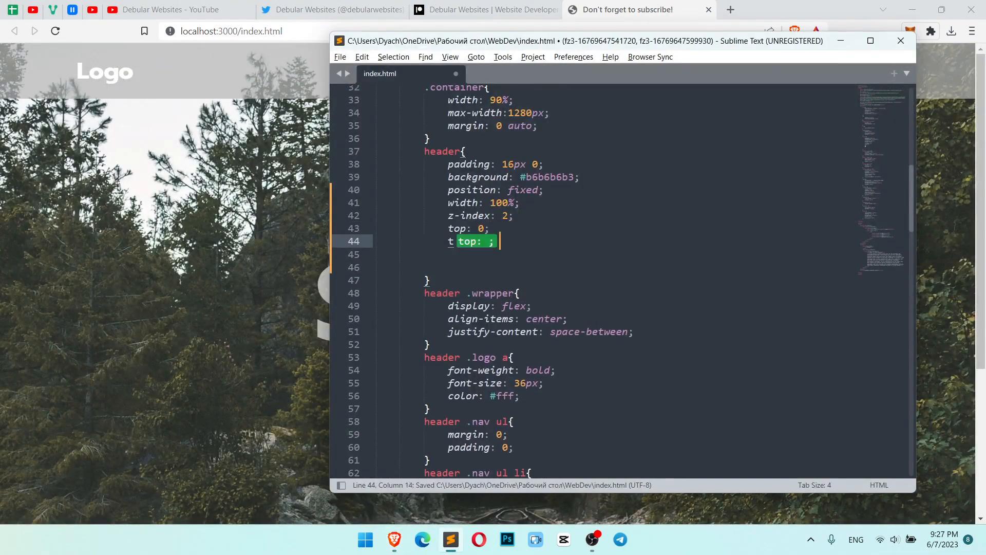
text(transition: ;)
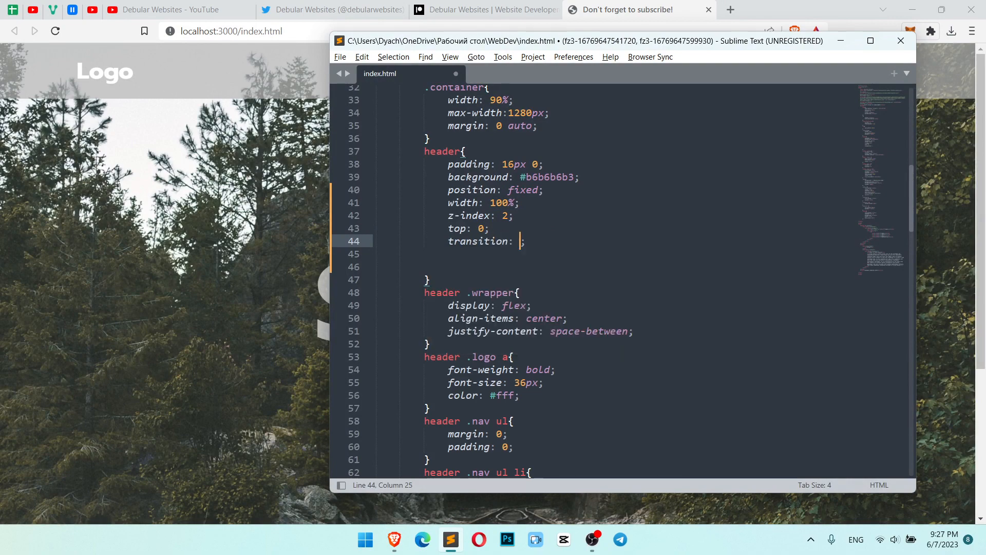
text(top)
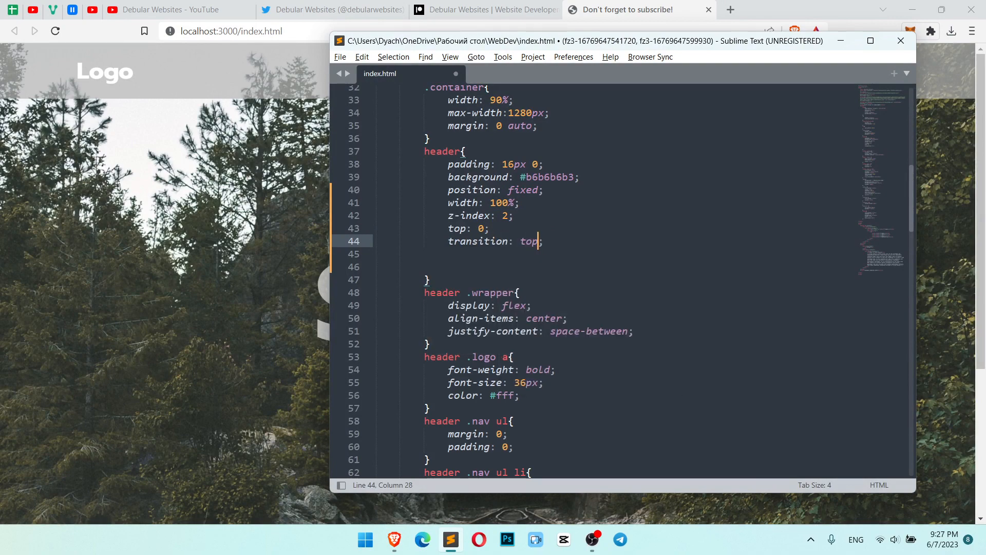
text(0.5s)
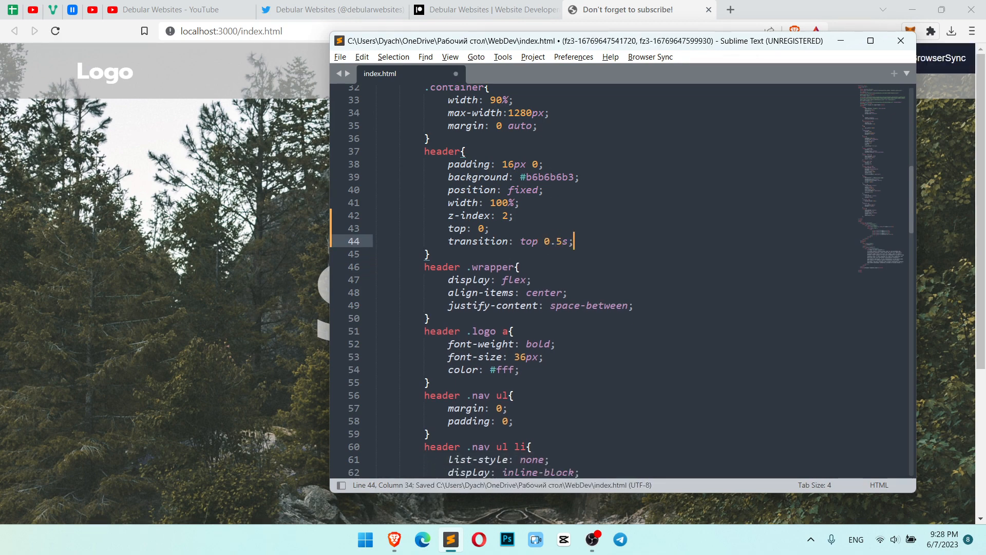
scroll(down, 3)
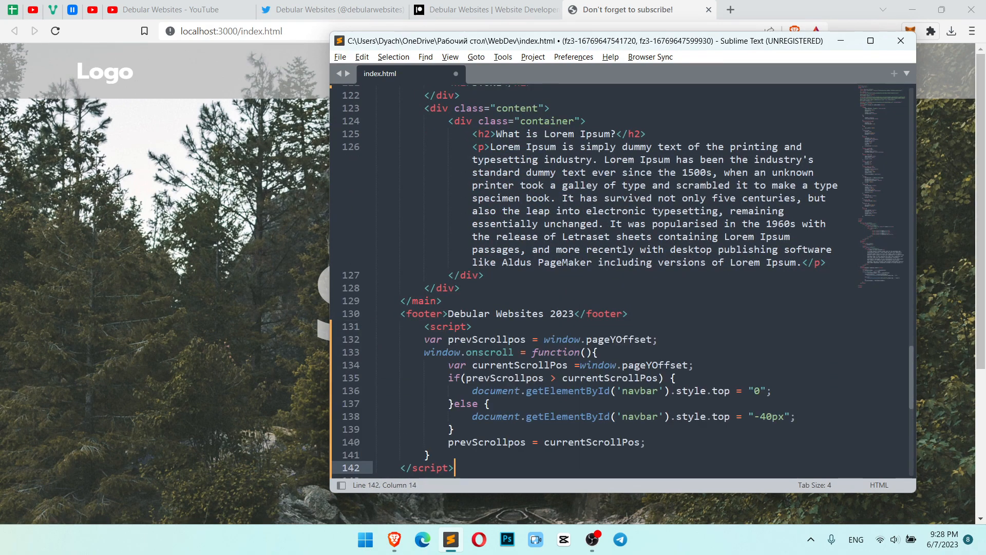
scroll(down, 3)
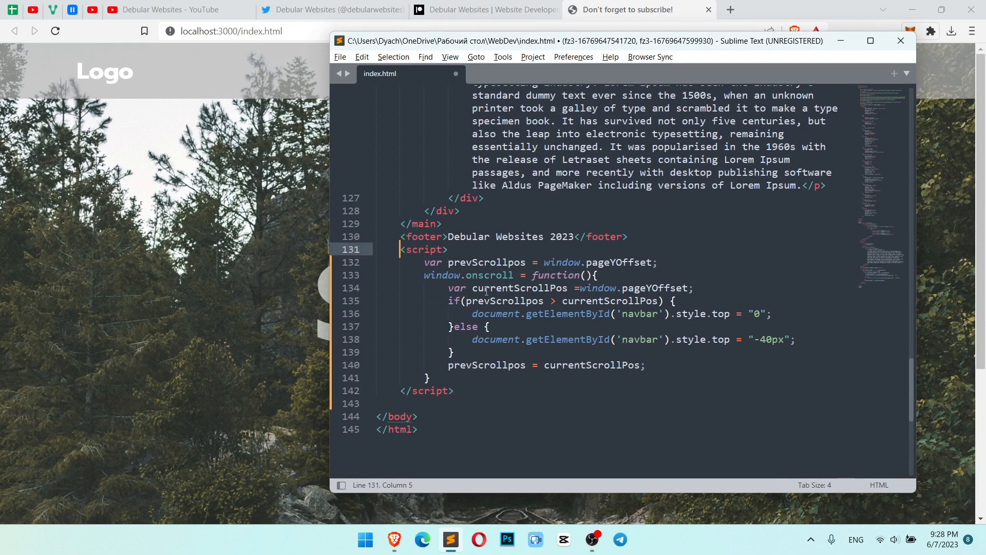
double_click(486, 263)
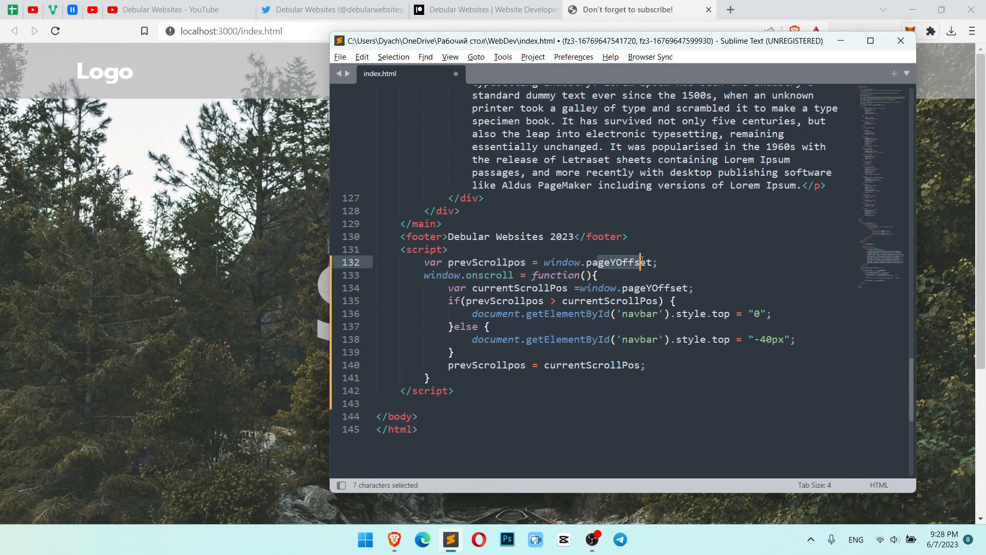
click(657, 261)
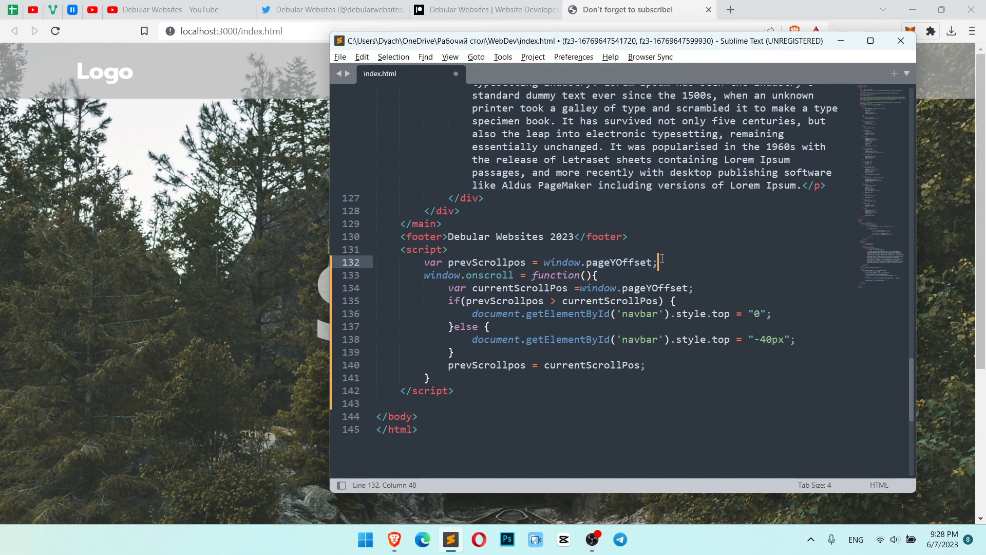
click(639, 262)
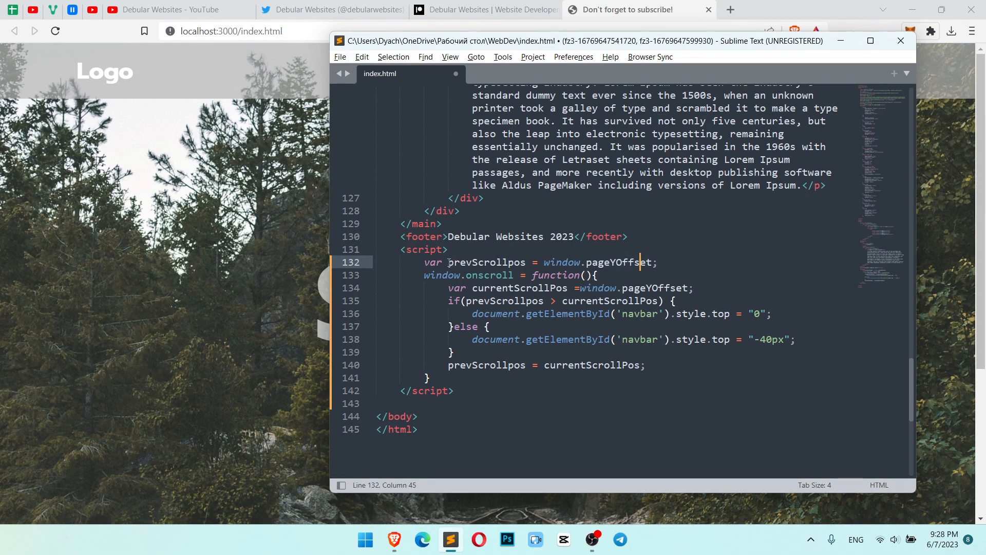
click(515, 263)
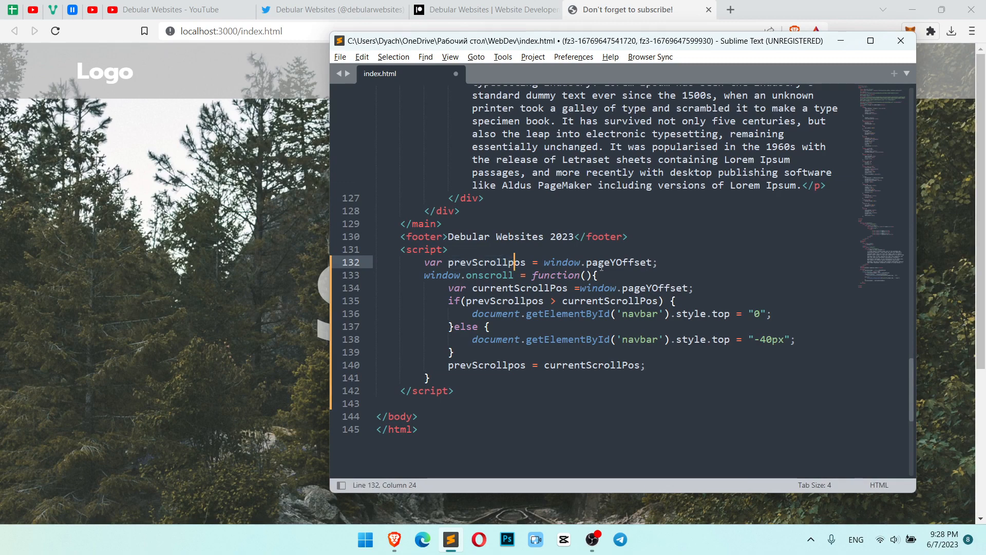
mouse_move(947, 35)
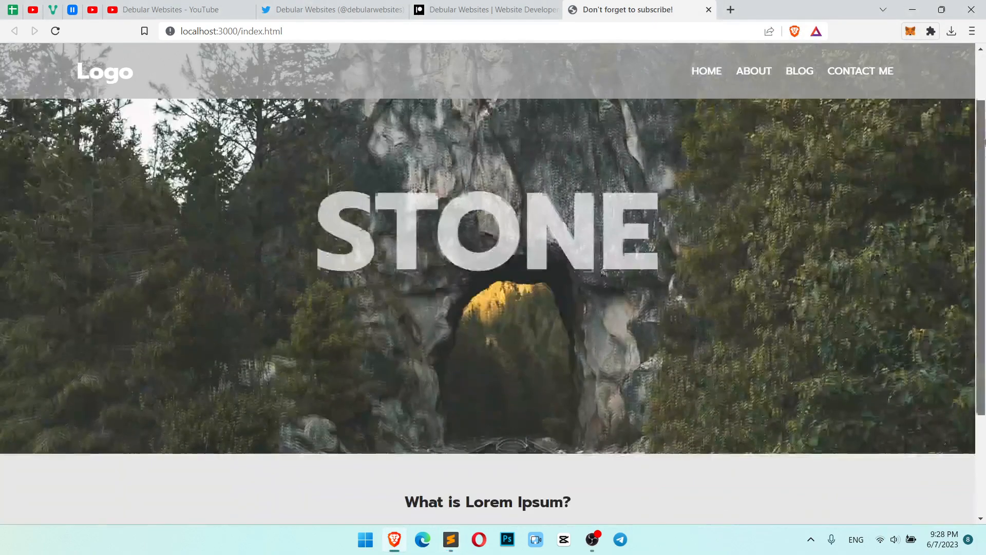
scroll(down, 3)
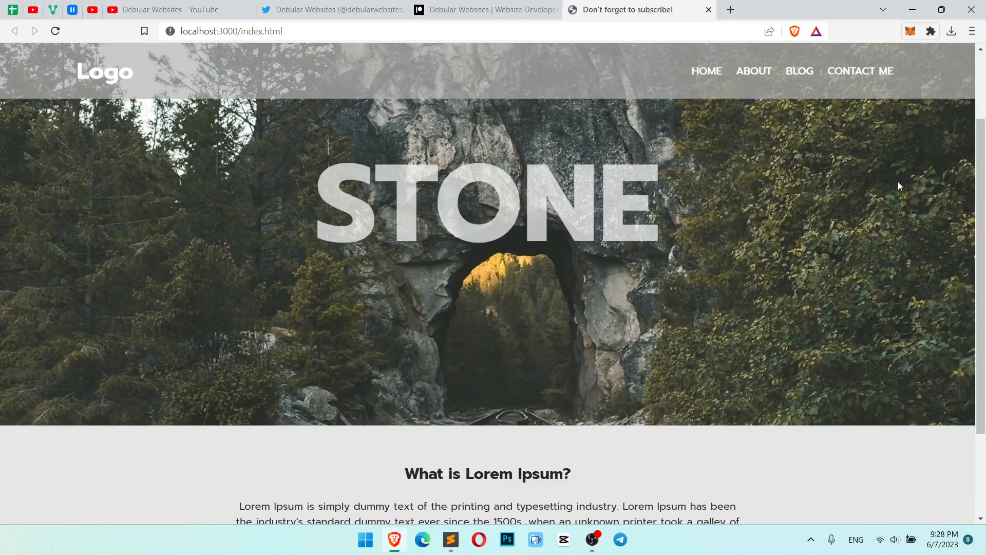
click(450, 544)
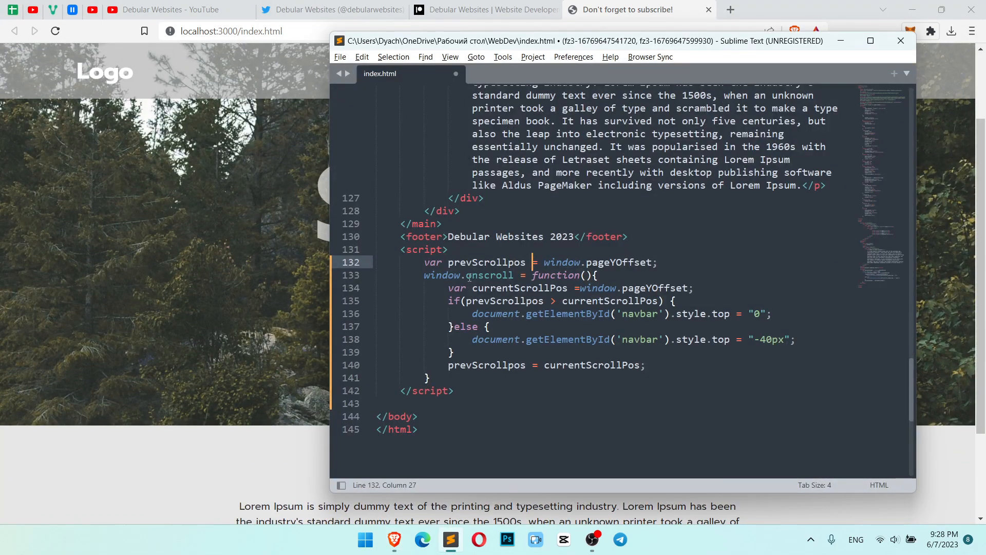
Step: Review the scroll script and add a space after '=' in currentScrollPos = window.pageYOffset
click(502, 274)
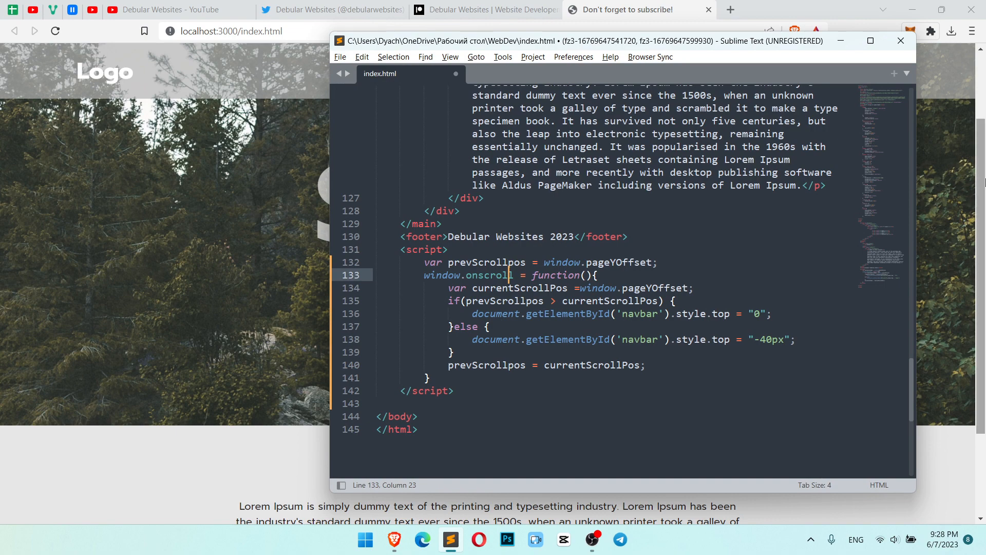
double_click(556, 274)
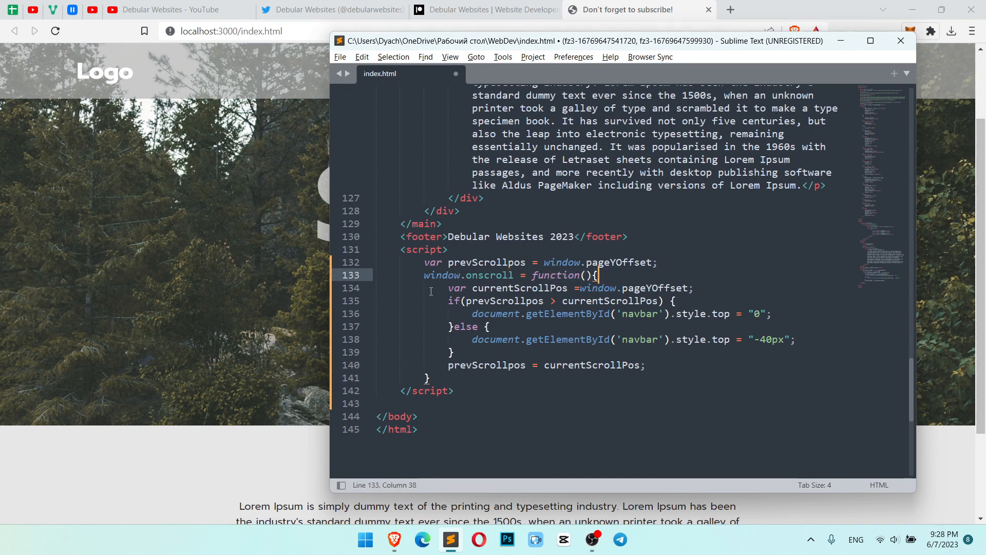
click(496, 365)
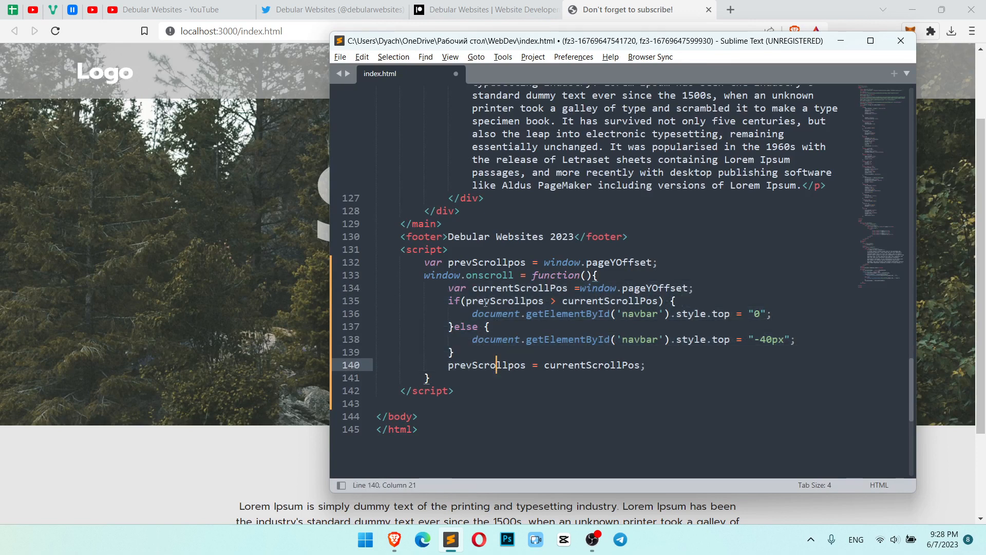
click(515, 287)
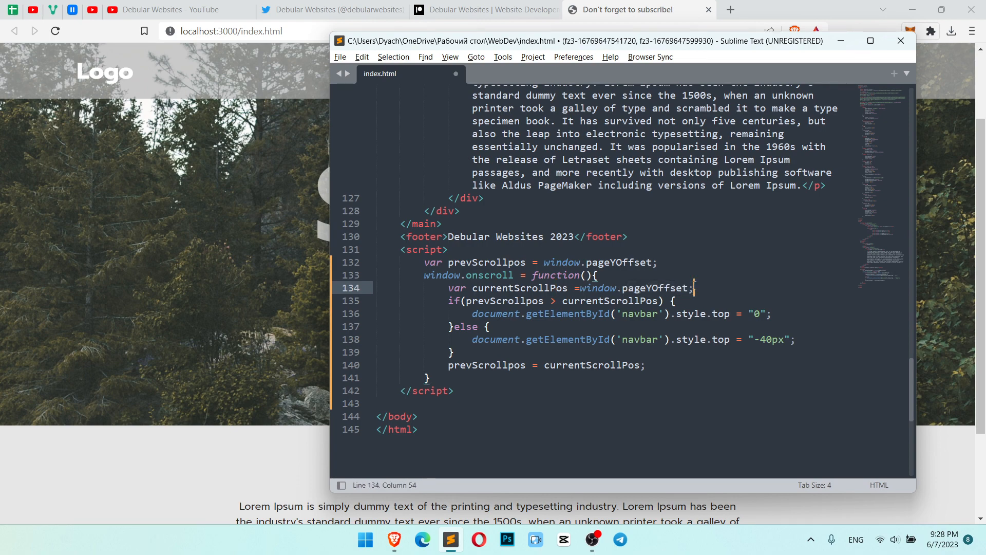
click(626, 288)
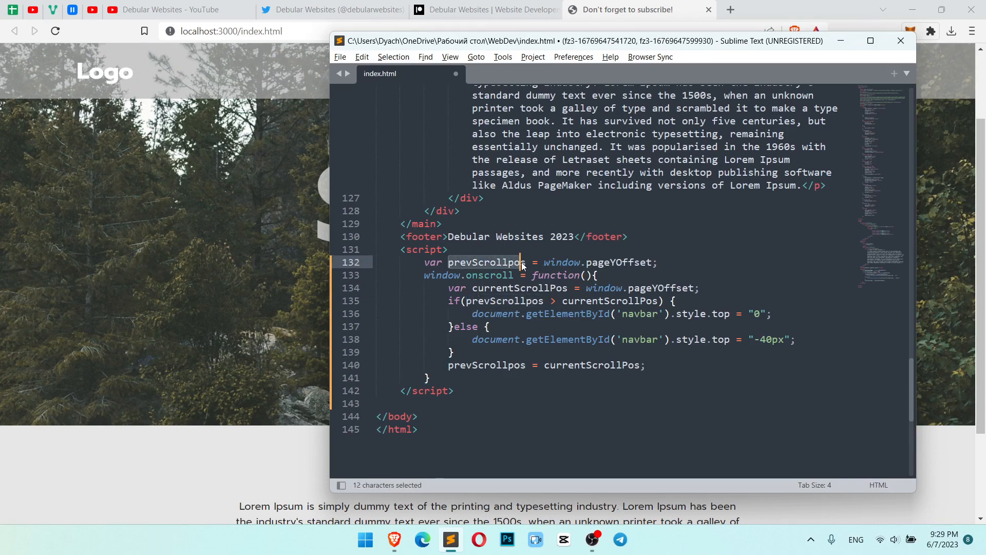
Step: Check the prevScrollpos names in the condition and save index.html
click(522, 263)
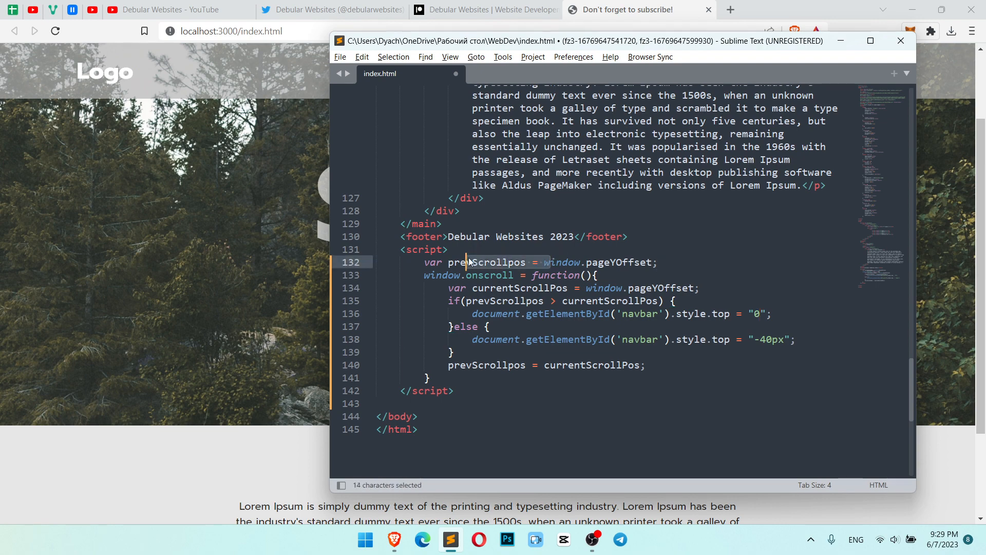
click(568, 288)
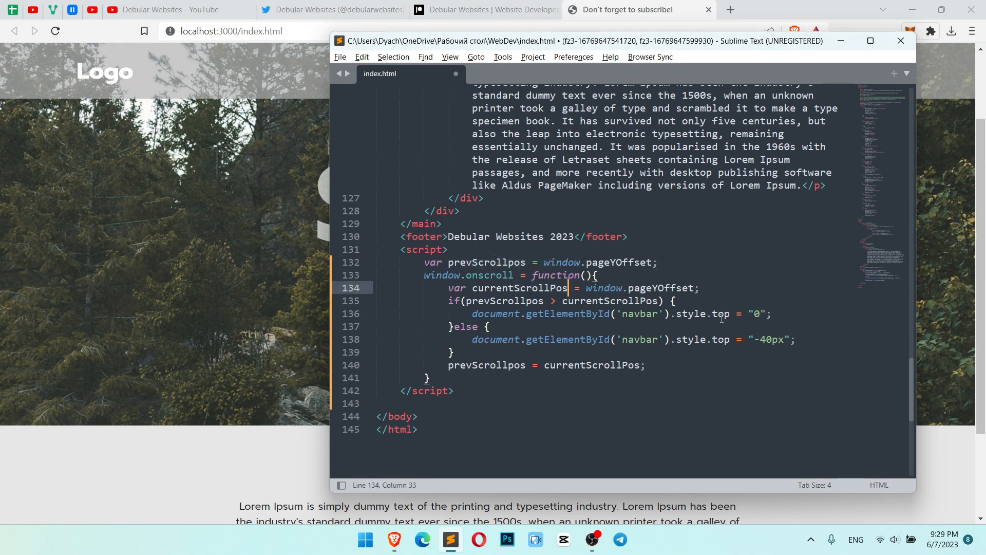
click(729, 313)
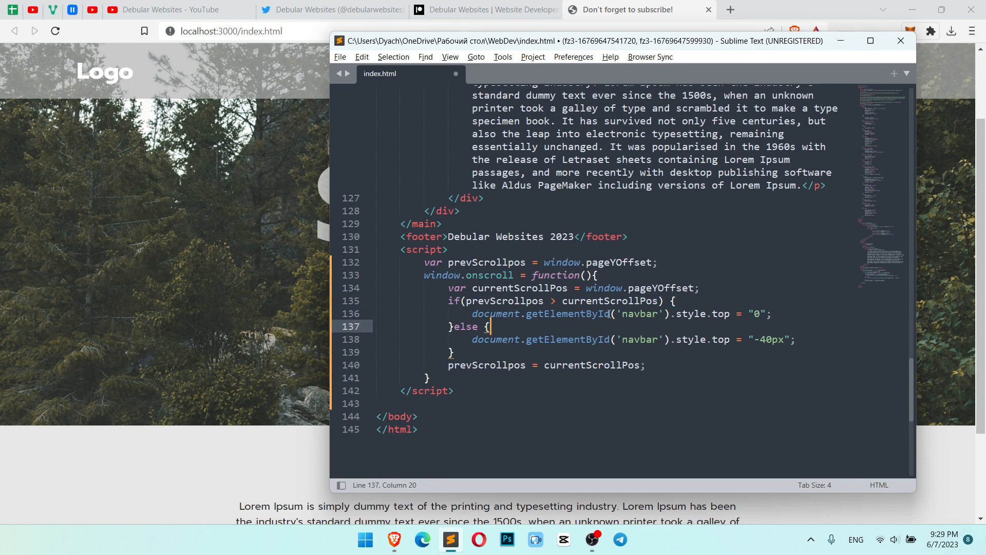
double_click(504, 289)
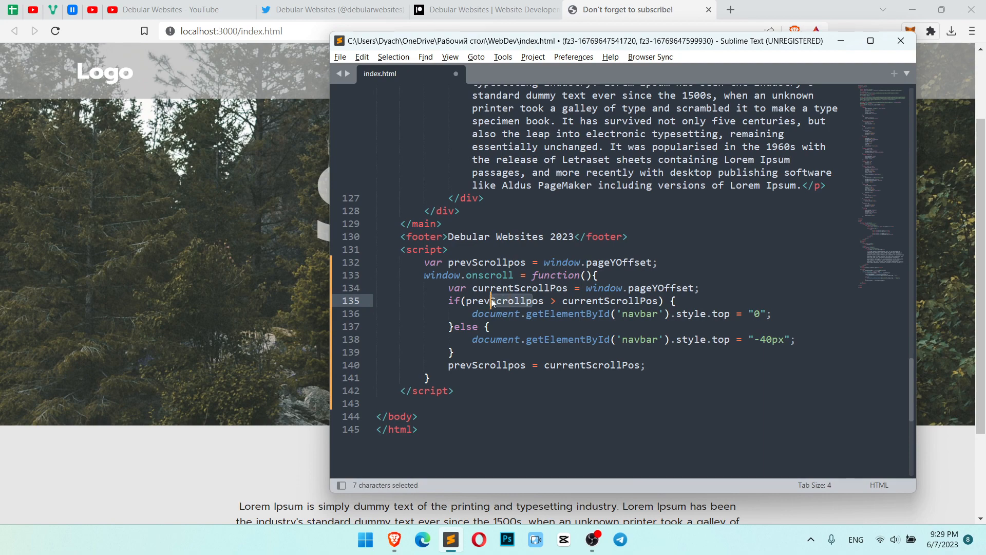
click(510, 263)
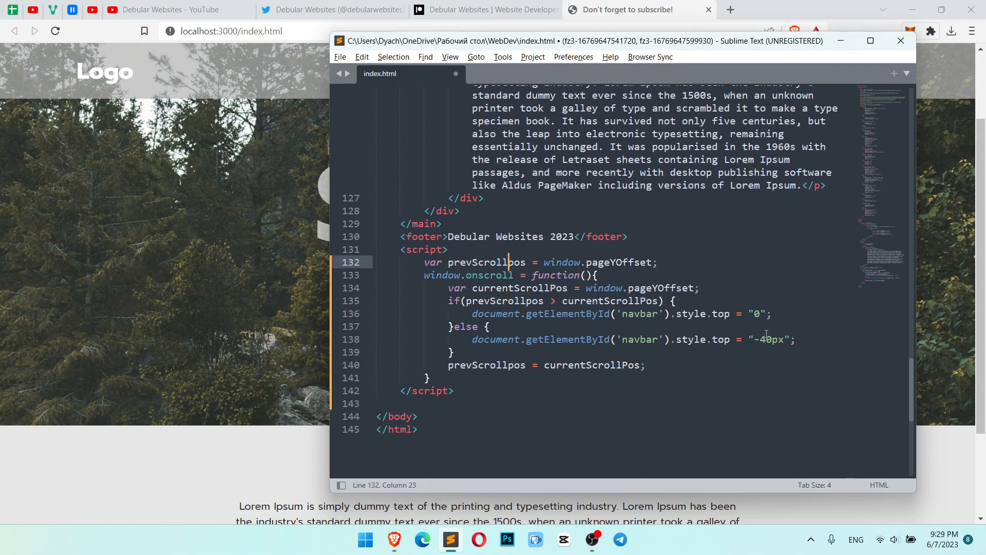
click(764, 340)
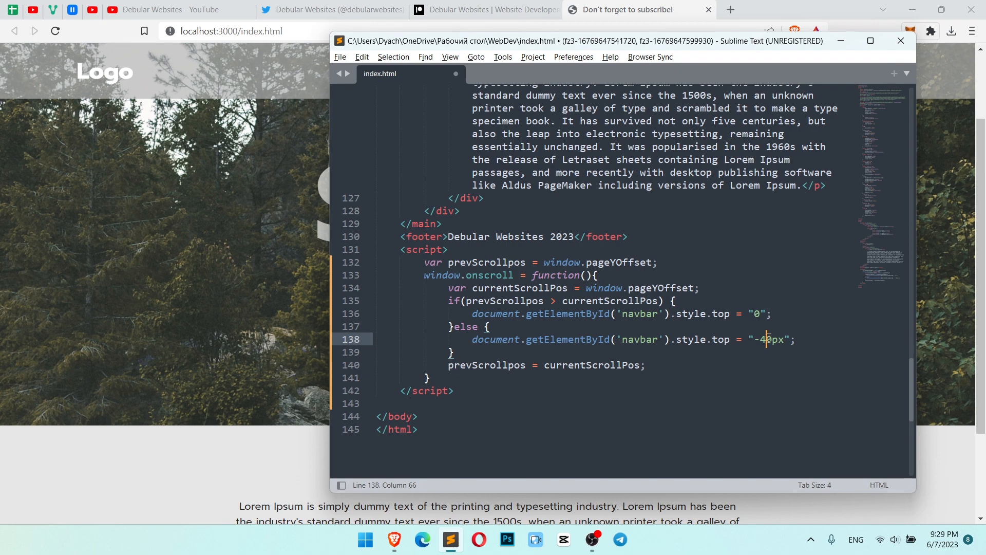
click(455, 352)
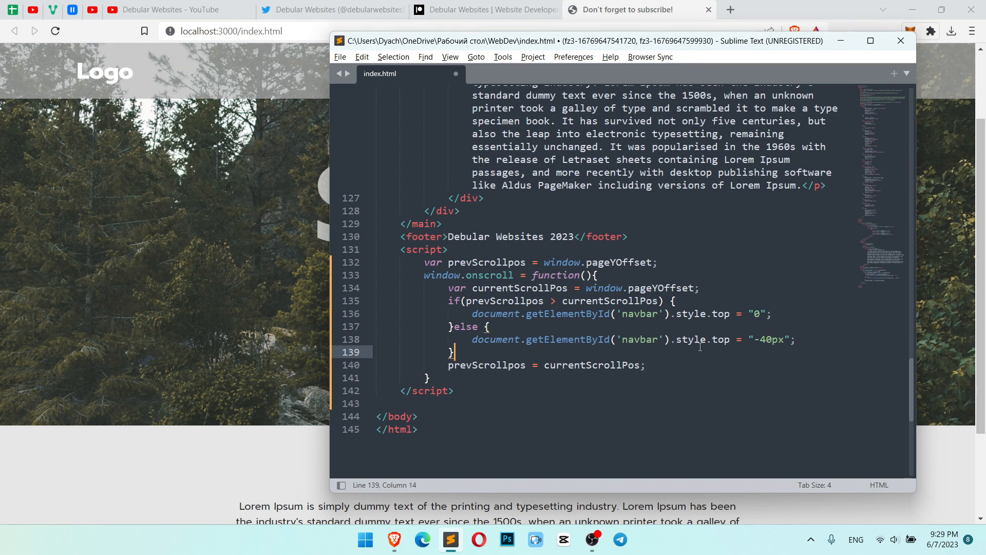
key(ctrl+s)
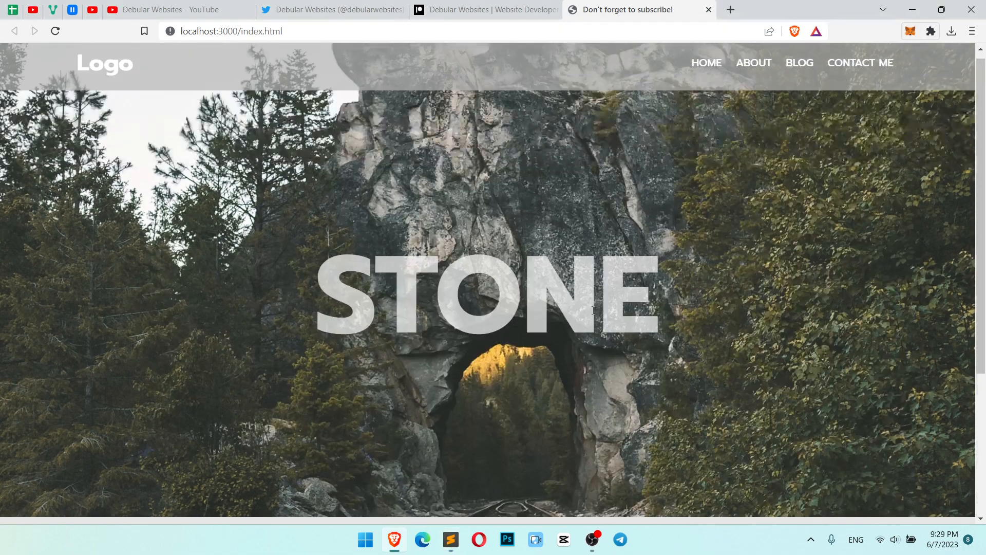
Step: Scroll the STONE page down and up with DevTools (F12) open, watching the header partly hide
scroll(down, 3)
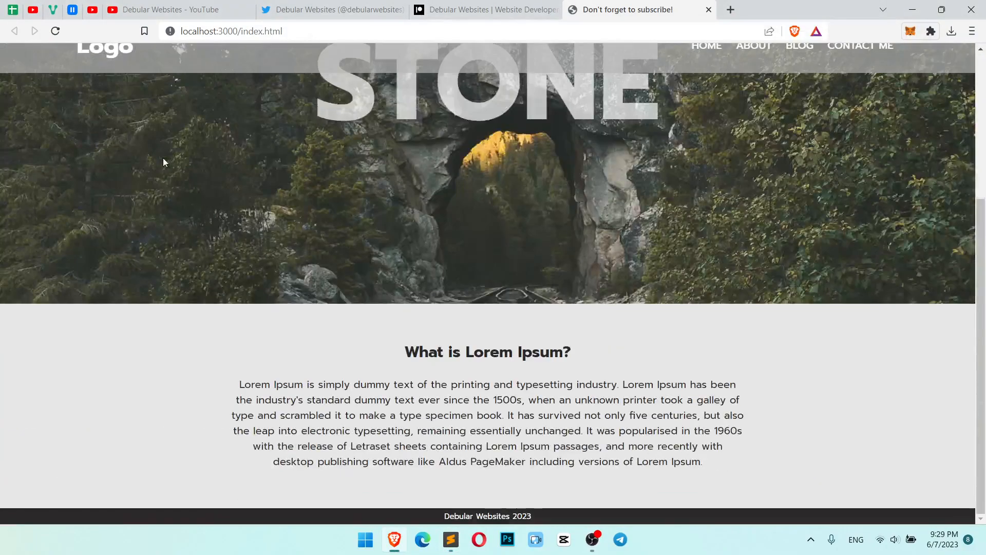
scroll(up, 3)
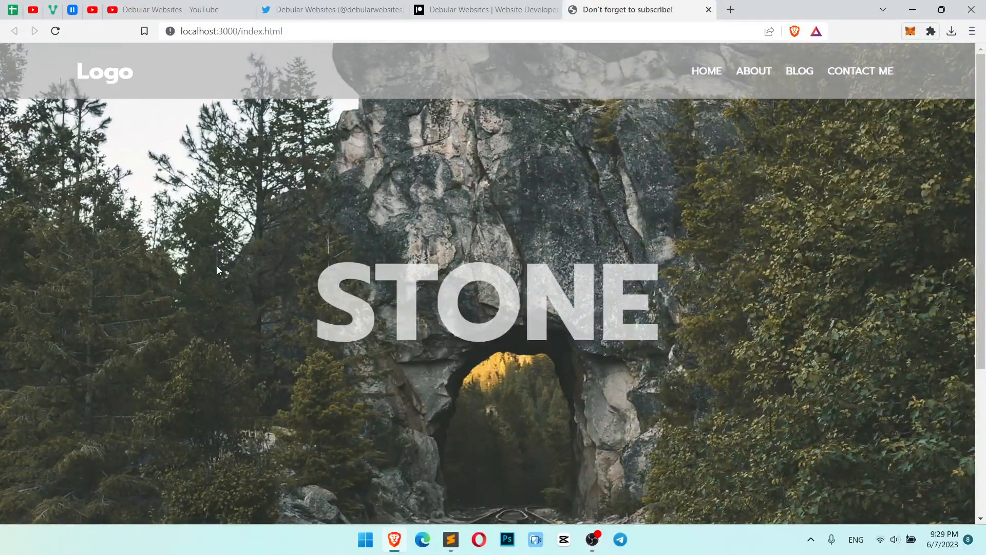
key(F12)
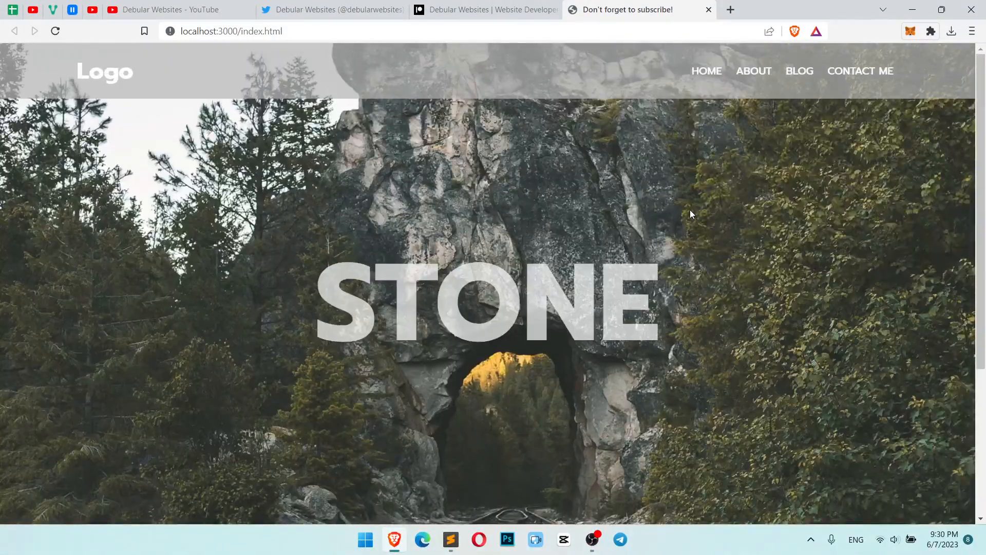
scroll(down, 3)
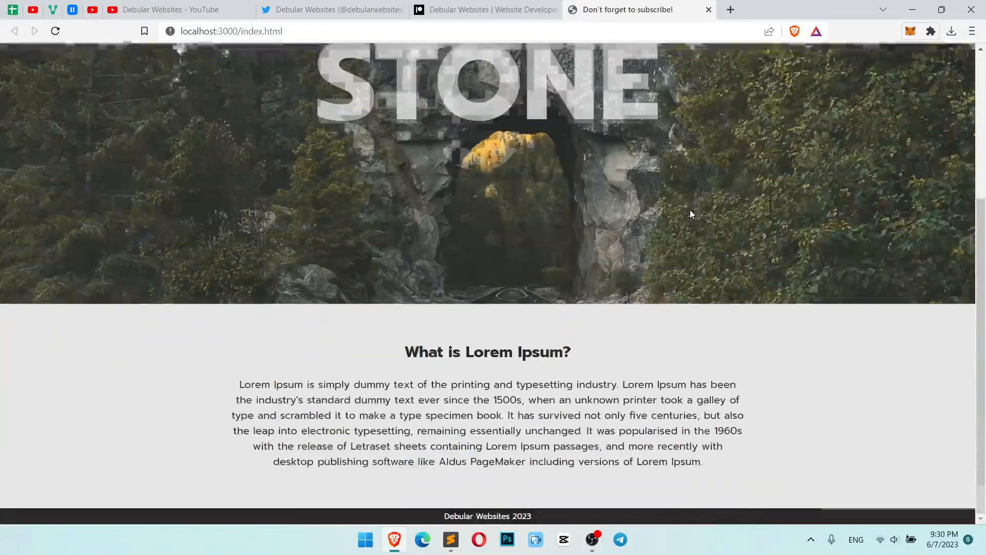
Step: Change the script's hide offset from -40px to -86.4px
click(450, 539)
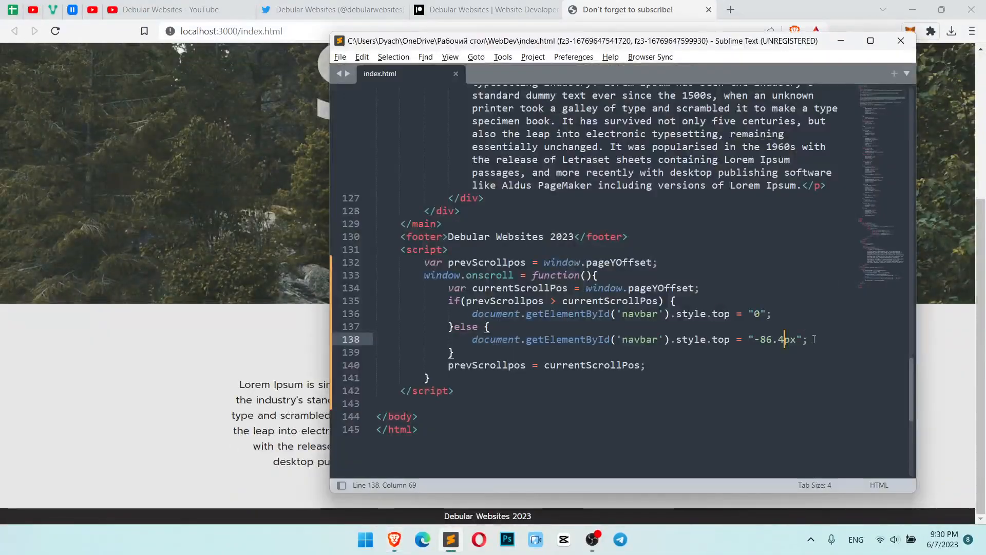
click(756, 339)
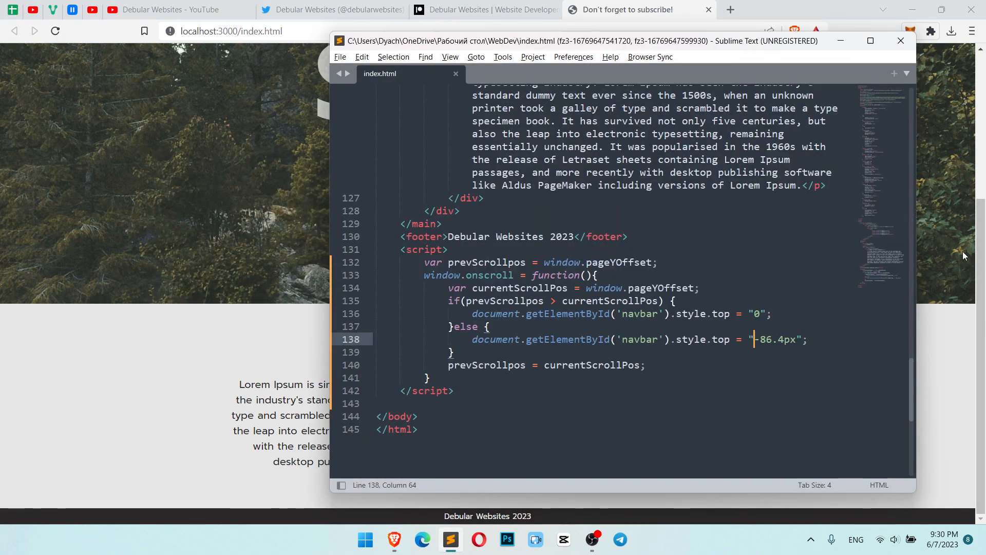
mouse_move(554, 290)
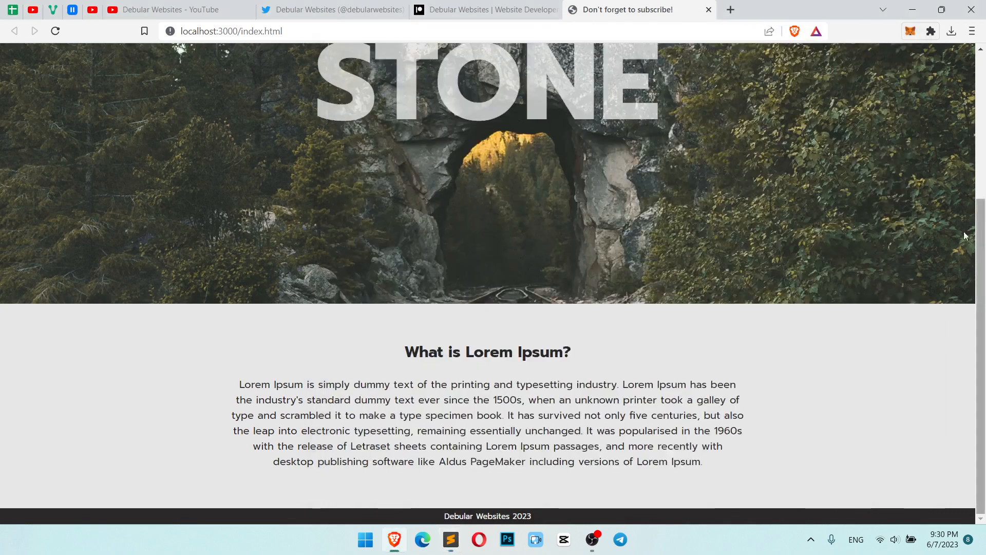
Step: Scroll the STONE page down and up repeatedly, confirming the header fully hides and returns
scroll(up, 3)
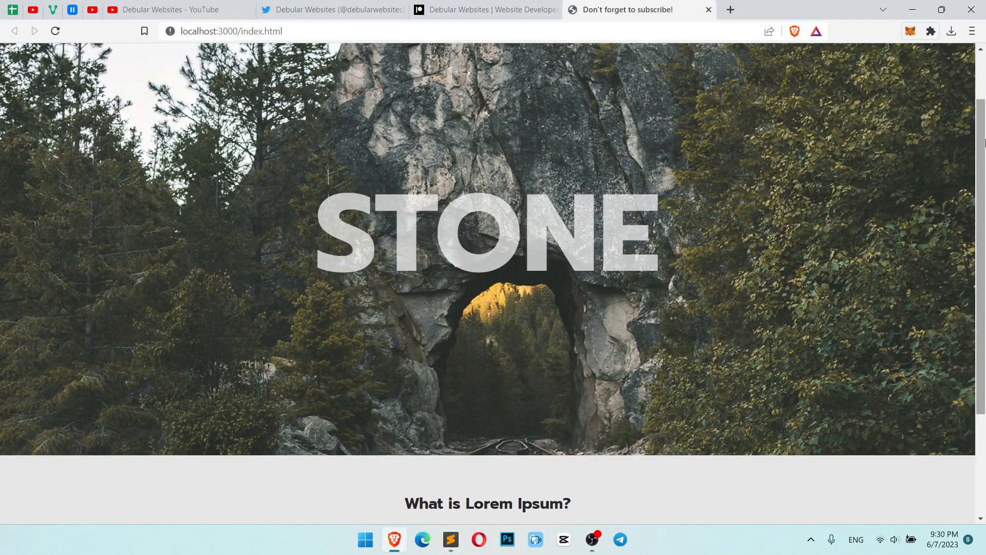
scroll(down, 3)
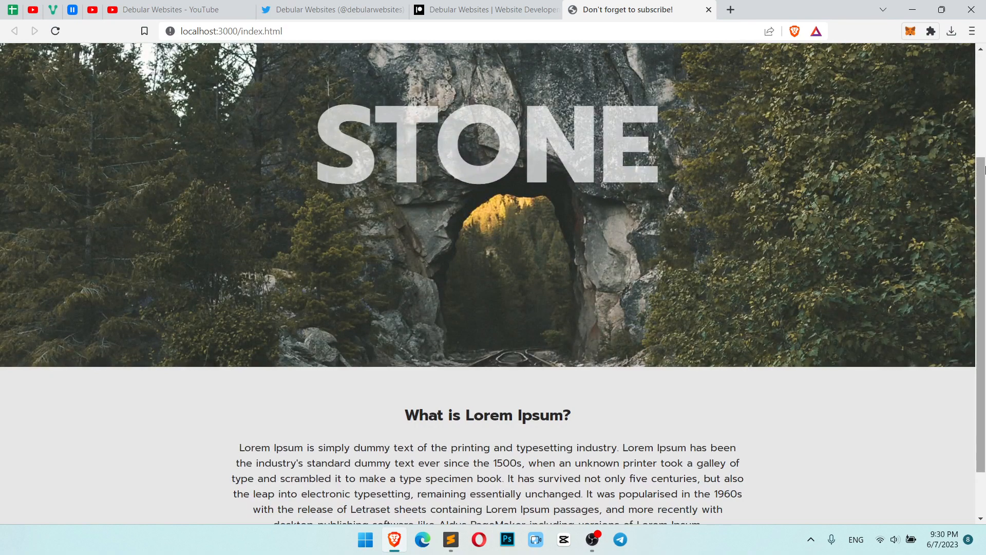
click(449, 544)
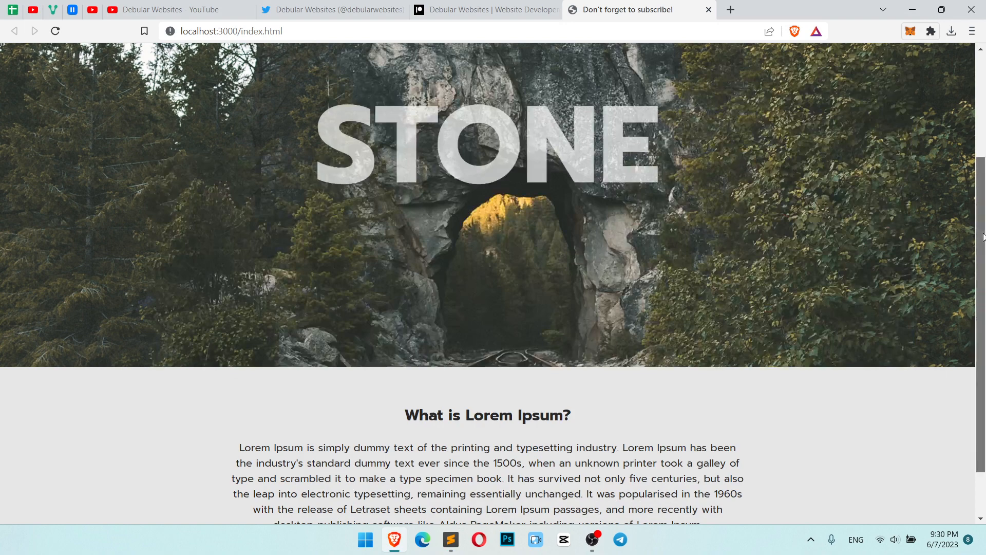
scroll(up, 3)
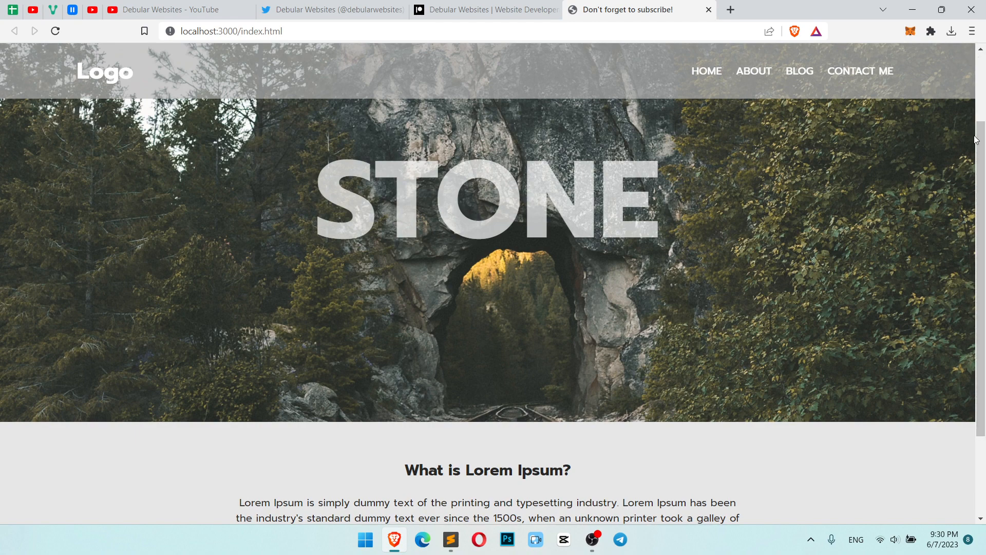
scroll(down, 3)
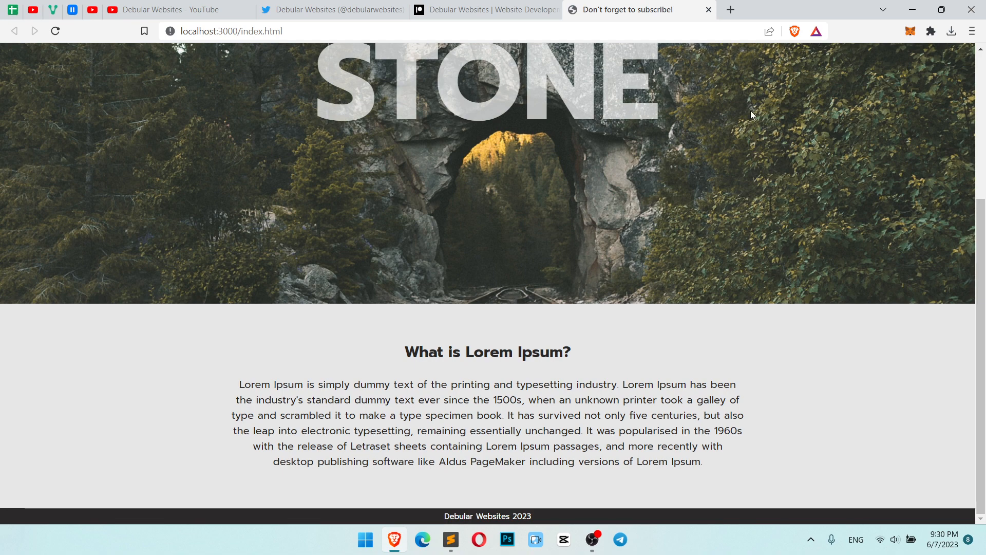
mouse_move(714, 276)
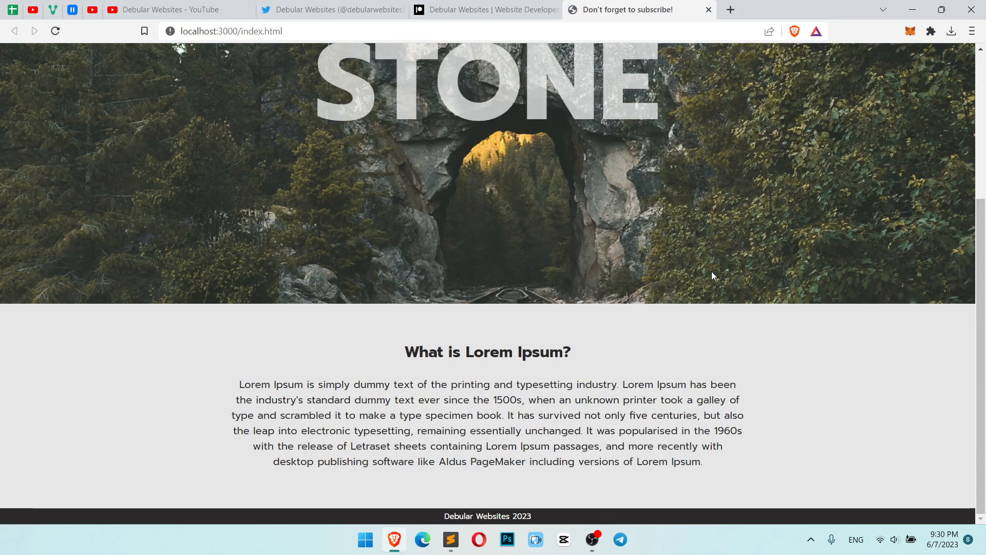
scroll(up, 3)
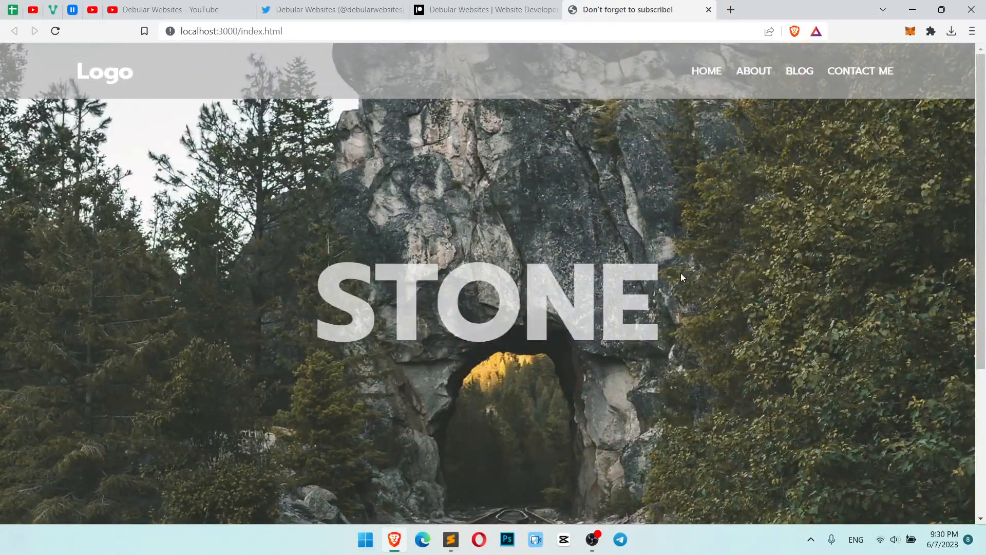
scroll(down, 3)
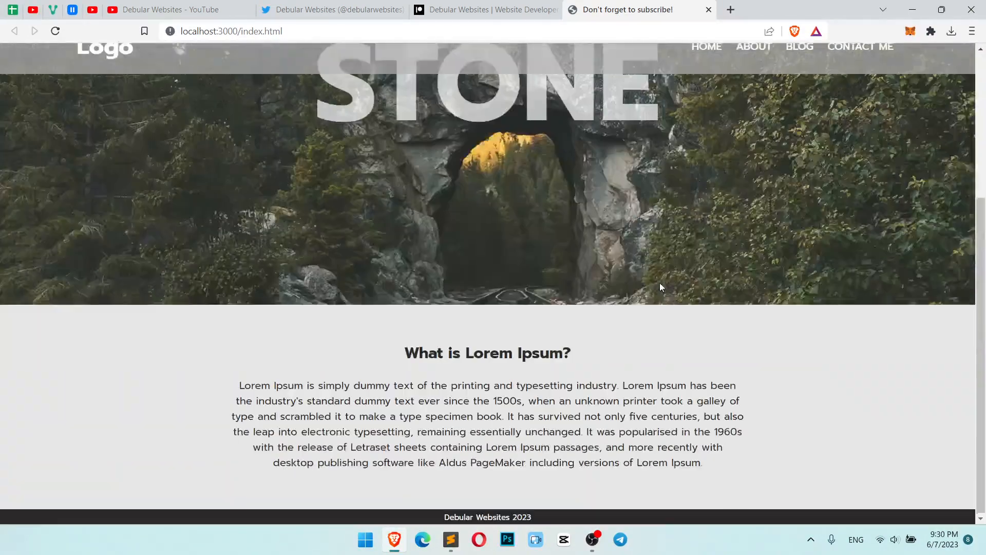
scroll(up, 3)
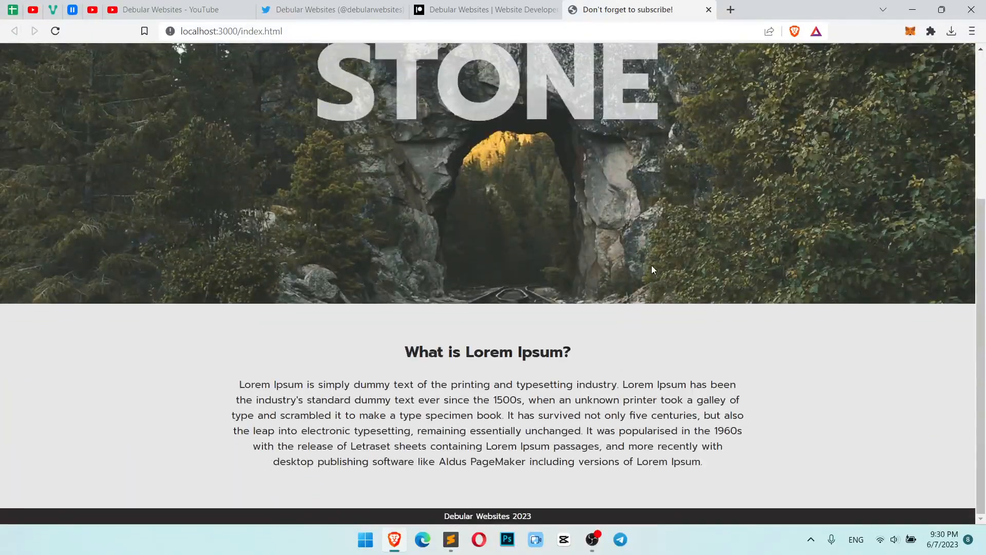
scroll(up, 3)
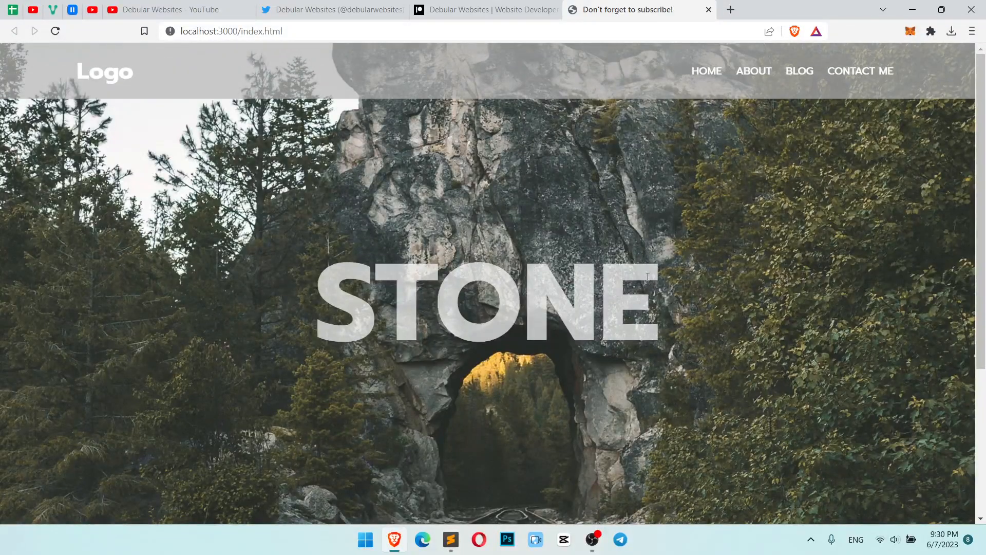